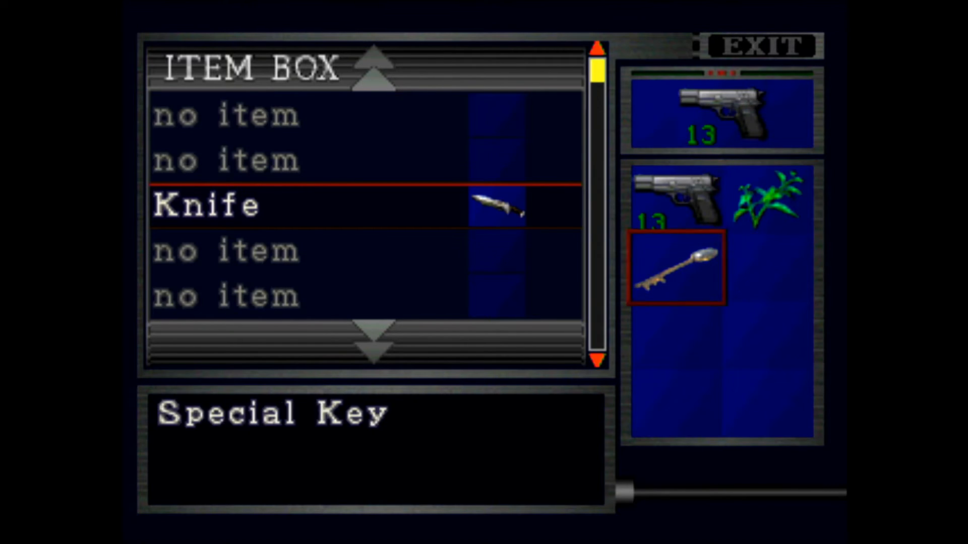
# Stow the knife in the item box and start reading the memo about the relocated safe
pyautogui.click(764, 46)
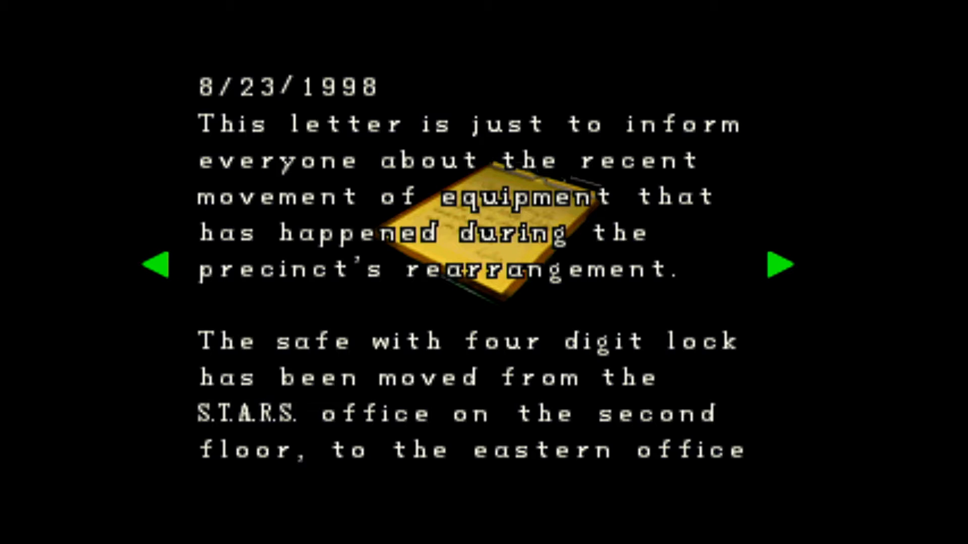
pyautogui.click(781, 264)
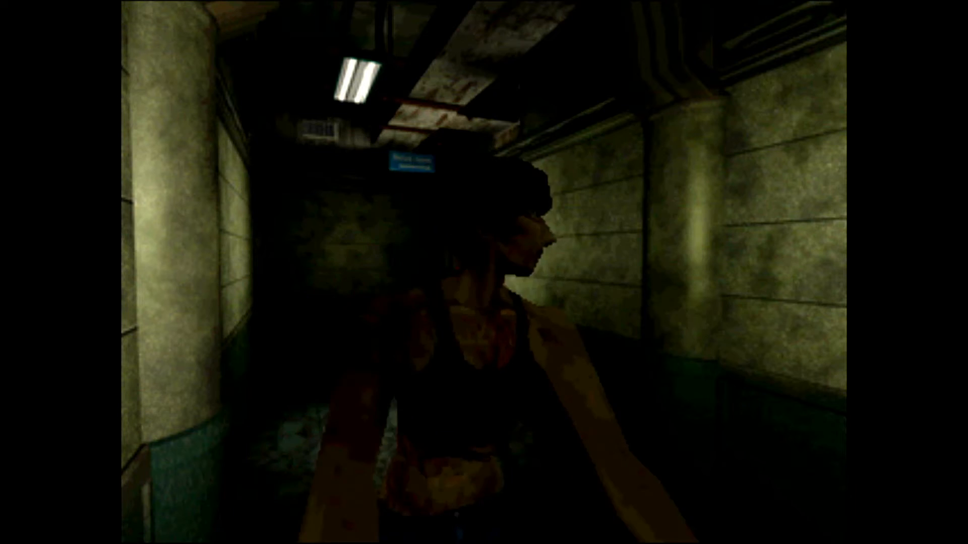
# Combine the spare Handgun Bullets with Claire's handgun to reload it
pyautogui.press('Tab')
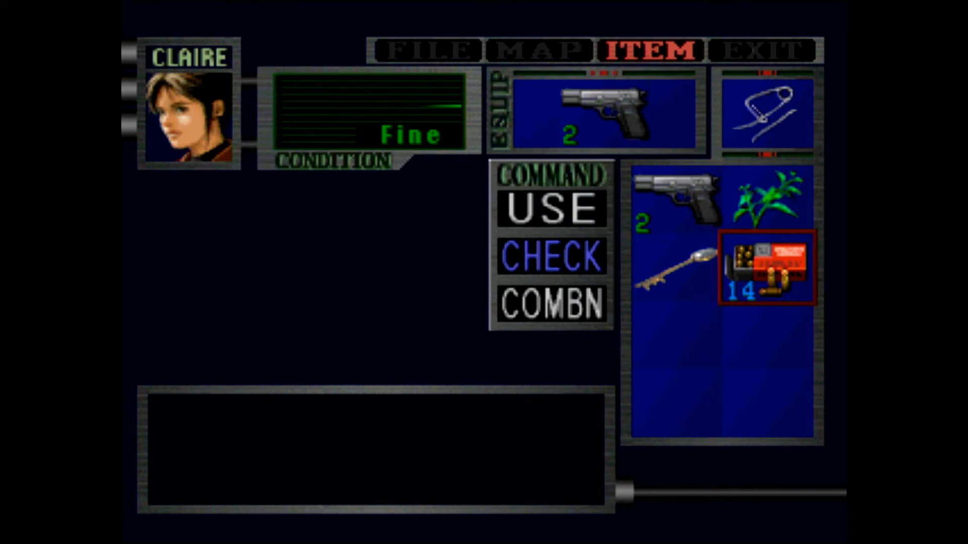
pyautogui.click(551, 303)
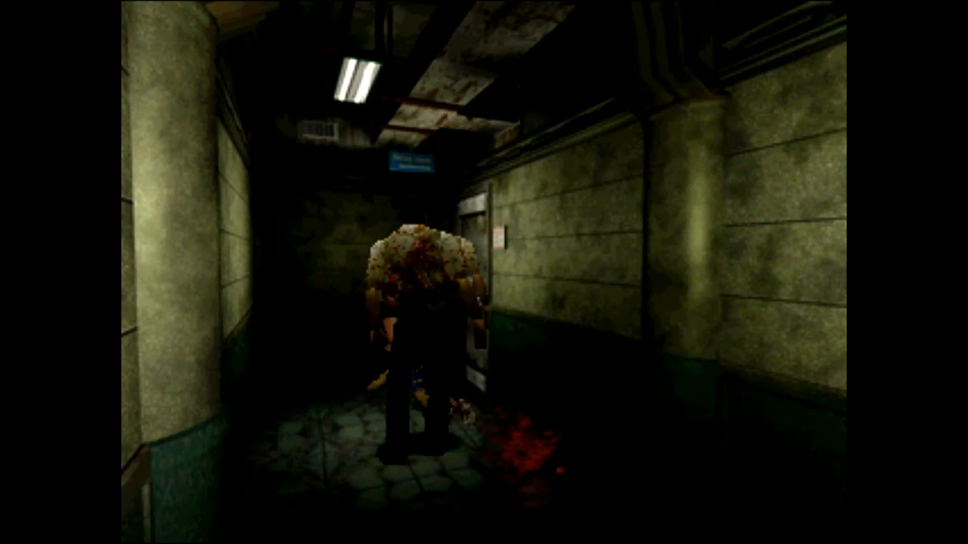
pyautogui.press('tab')
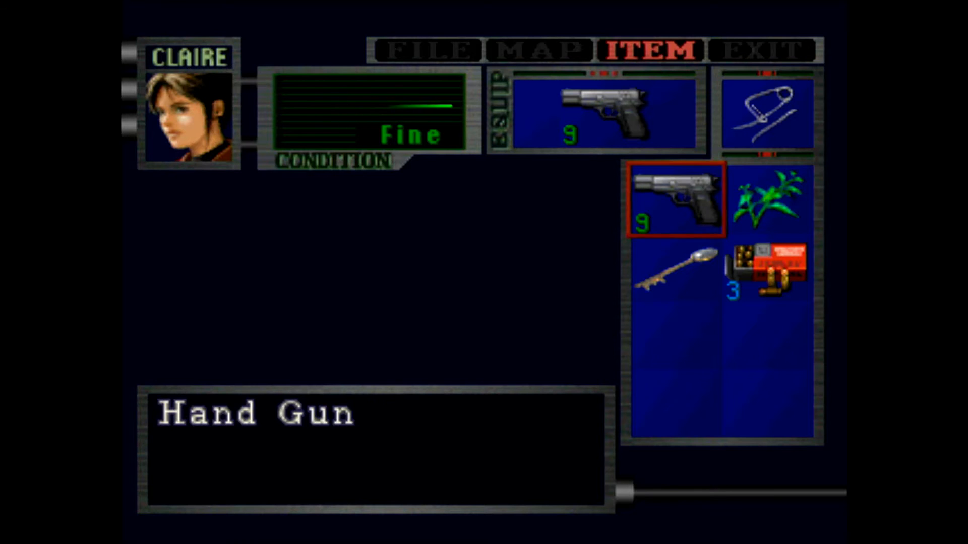
pyautogui.press('Escape')
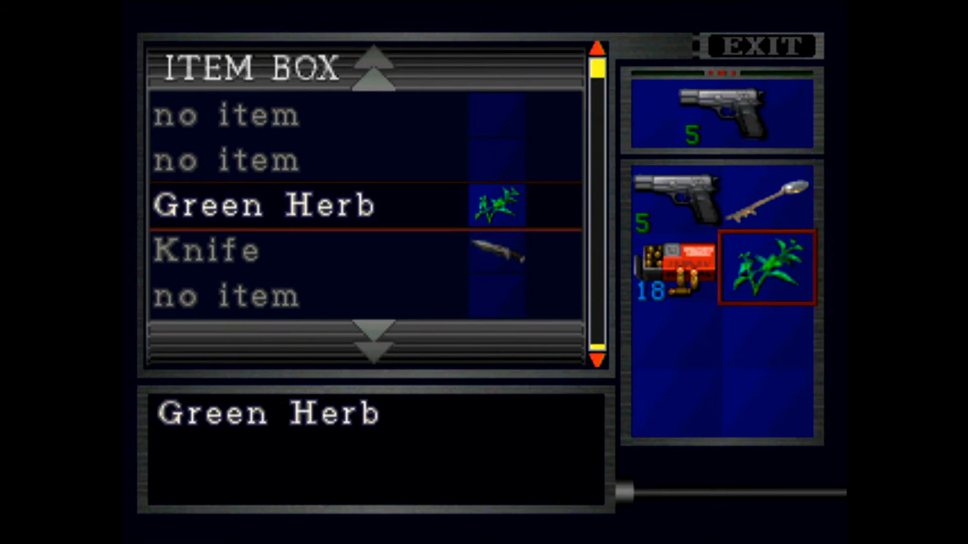
# Swap the Green Herb into the item box before heading to the office locker
pyautogui.click(762, 46)
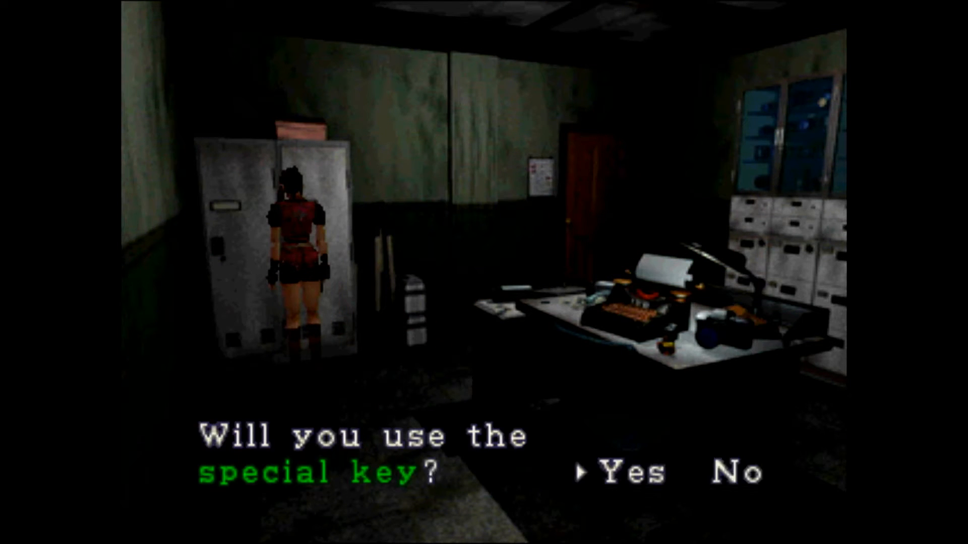
# Use the special key on the office locker, gaining a six-round revolver
pyautogui.click(622, 474)
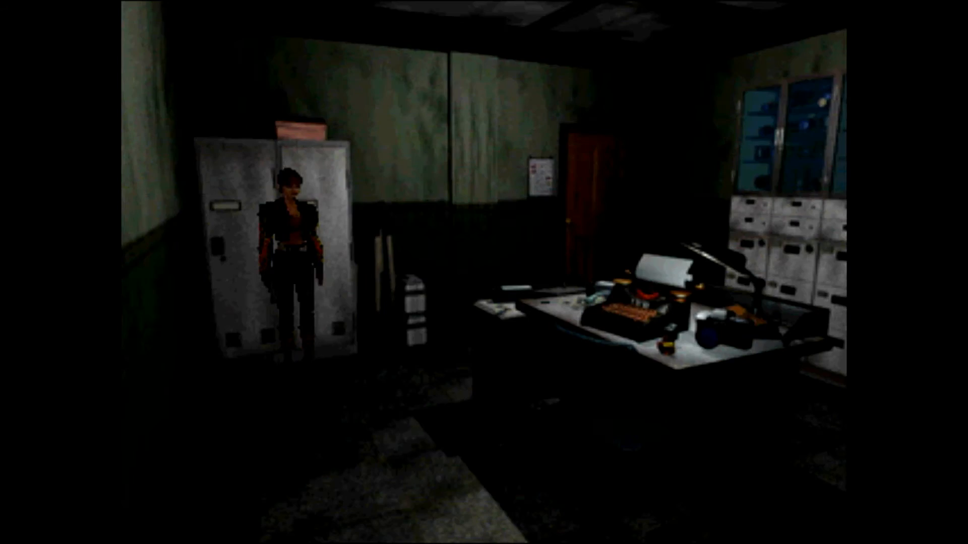
pyautogui.press('tab')
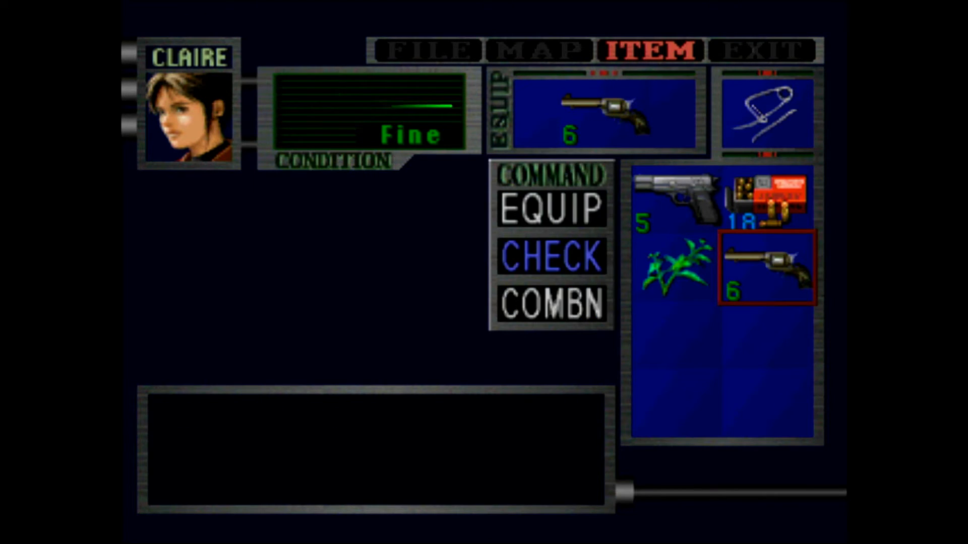
# Leave the inventory and resume play facing the office locker
pyautogui.click(552, 255)
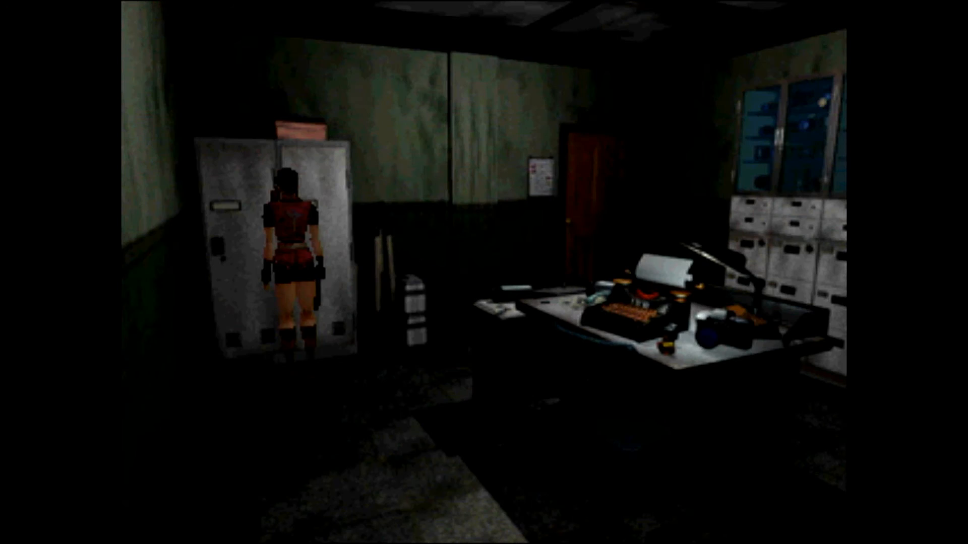
# Walk Claire past the desk and through the red door at the back of the office
pyautogui.press('tab')
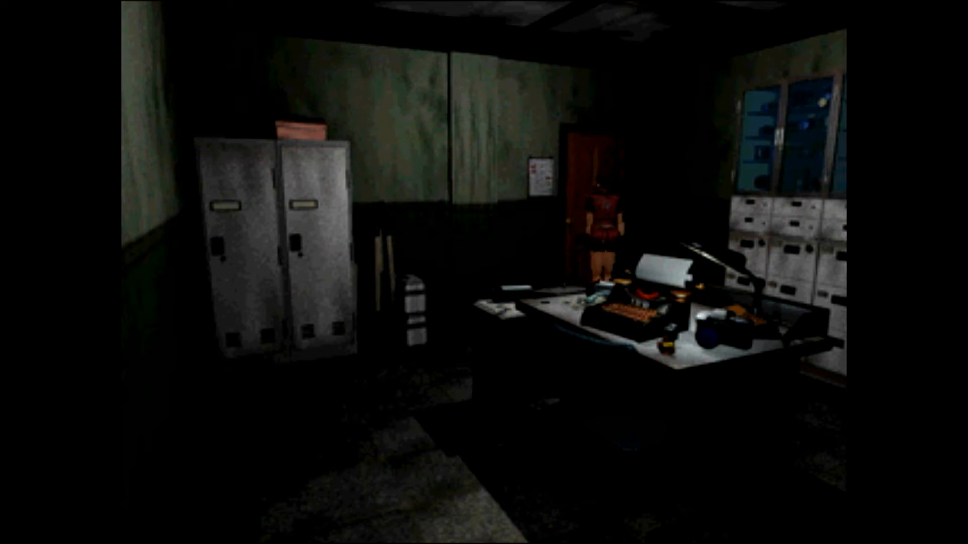
pyautogui.press('tab')
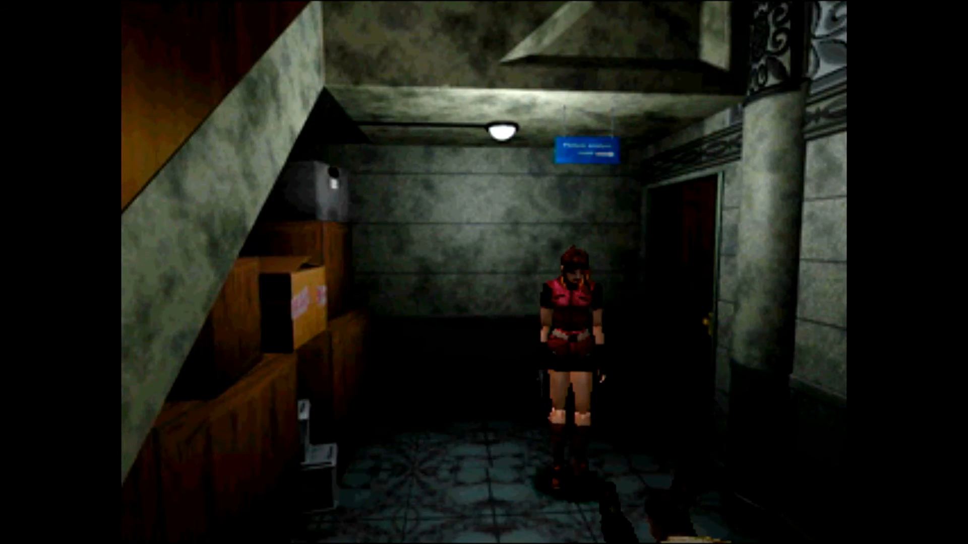
# Check the inventory, where the Colt S.A.A. has 2 rounds and 7 spare bullets
pyautogui.press('Tab')
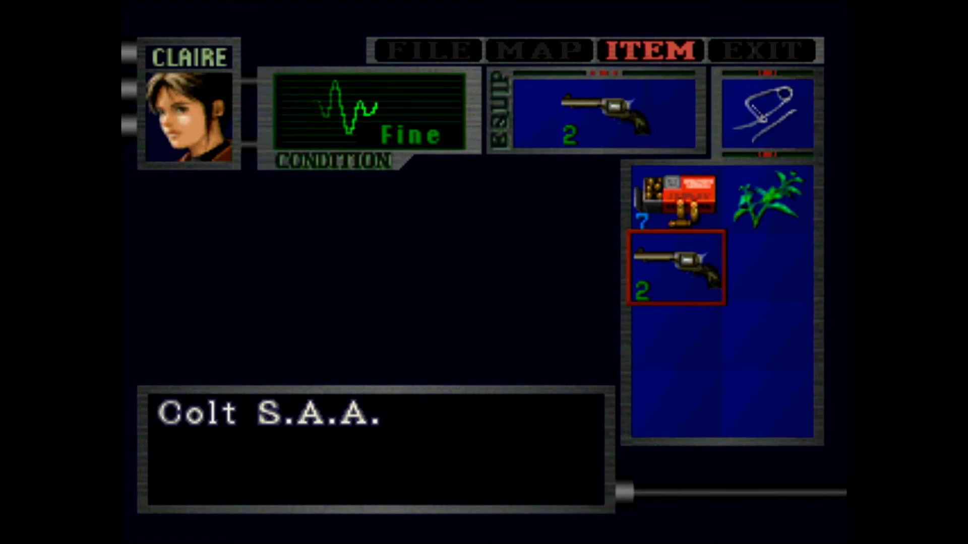
# Resume play and reach the statue hall with the marble busts and plaque
pyautogui.click(675, 266)
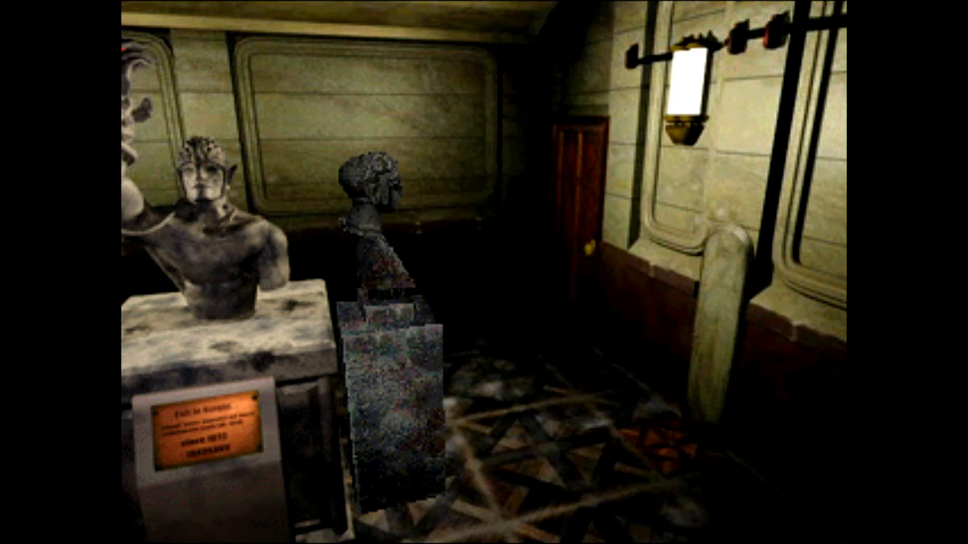
pyautogui.press('tab')
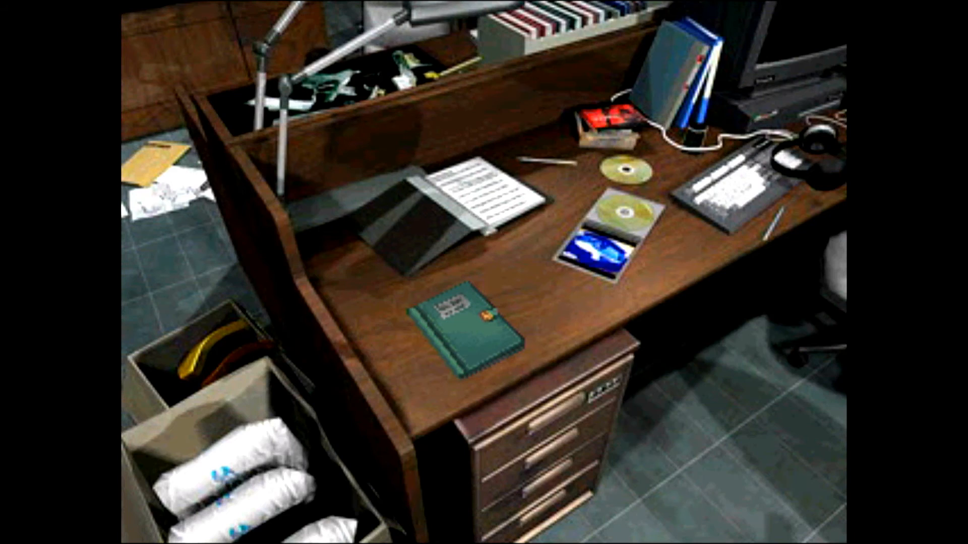
# Pick up Chris's green diary and page through the entries up to August 24th
pyautogui.click(466, 314)
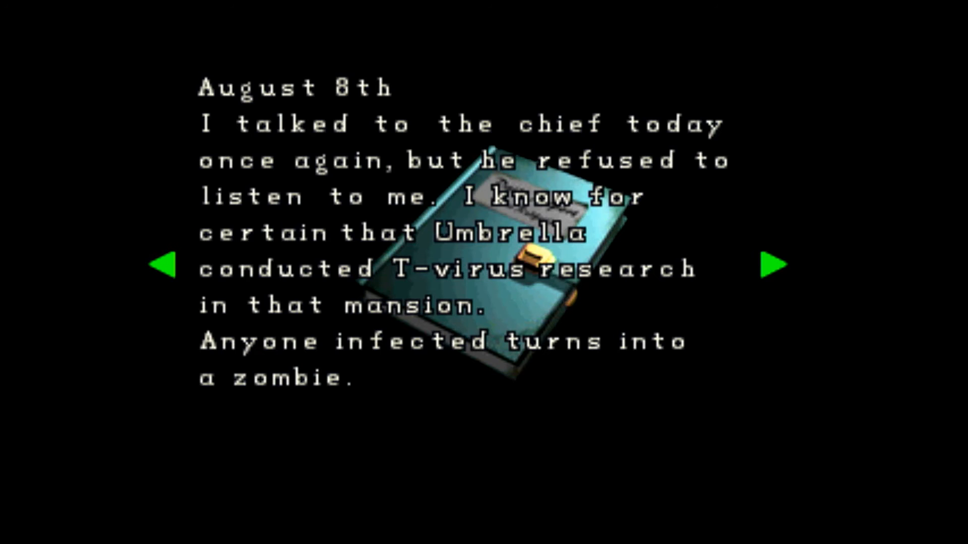
pyautogui.click(776, 264)
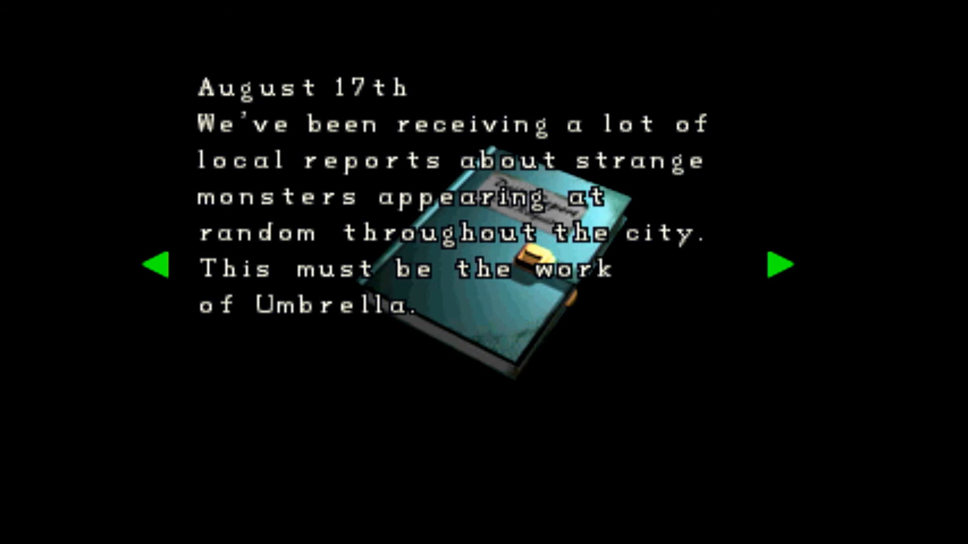
pyautogui.click(779, 264)
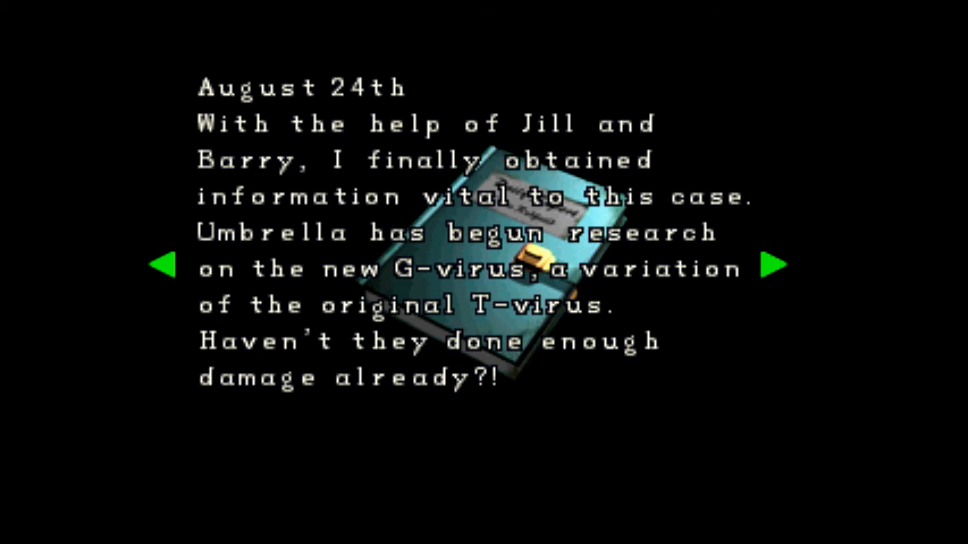
pyautogui.click(772, 264)
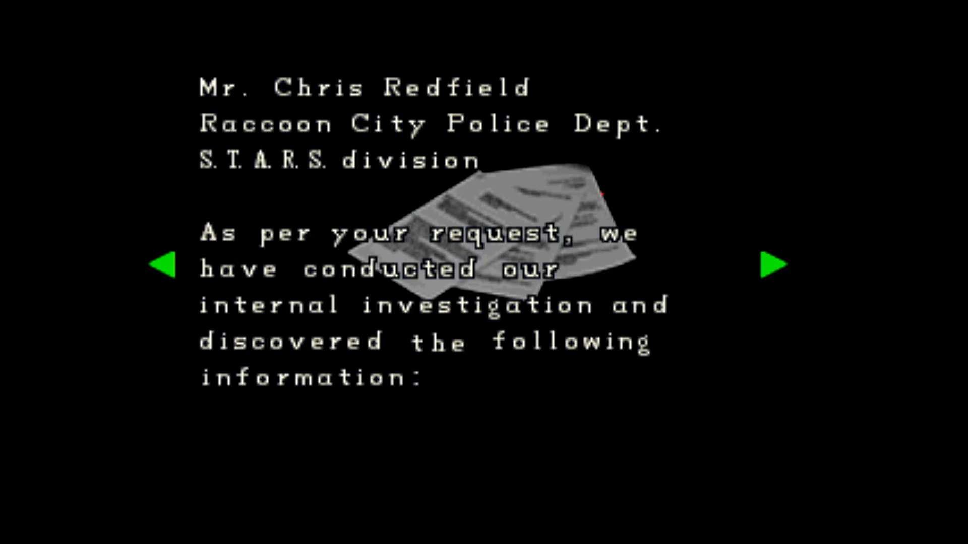
# Page through the police report on Umbrella's G-virus and return control to Claire
pyautogui.click(775, 264)
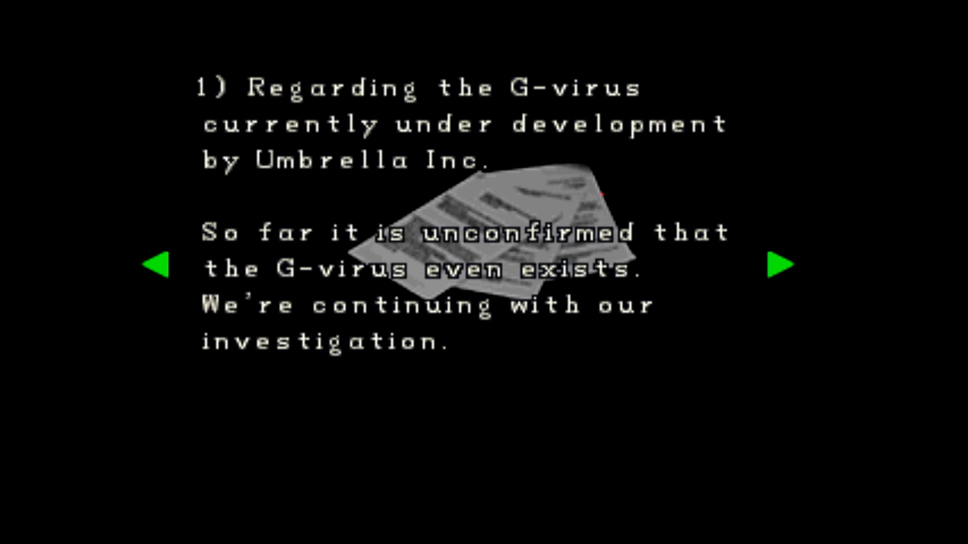
pyautogui.click(779, 264)
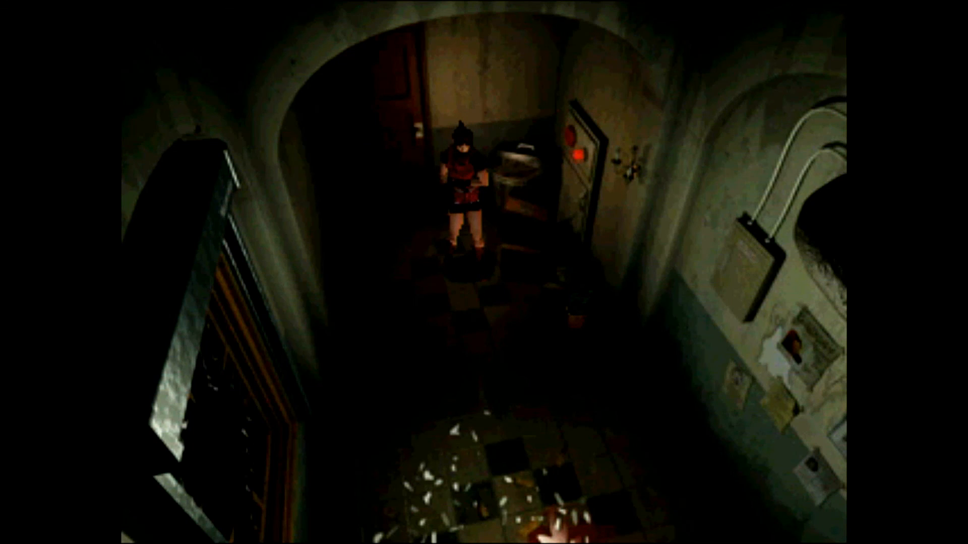
# Walk Claire down the corridor past the licker's remains to the far door
pyautogui.press('tab')
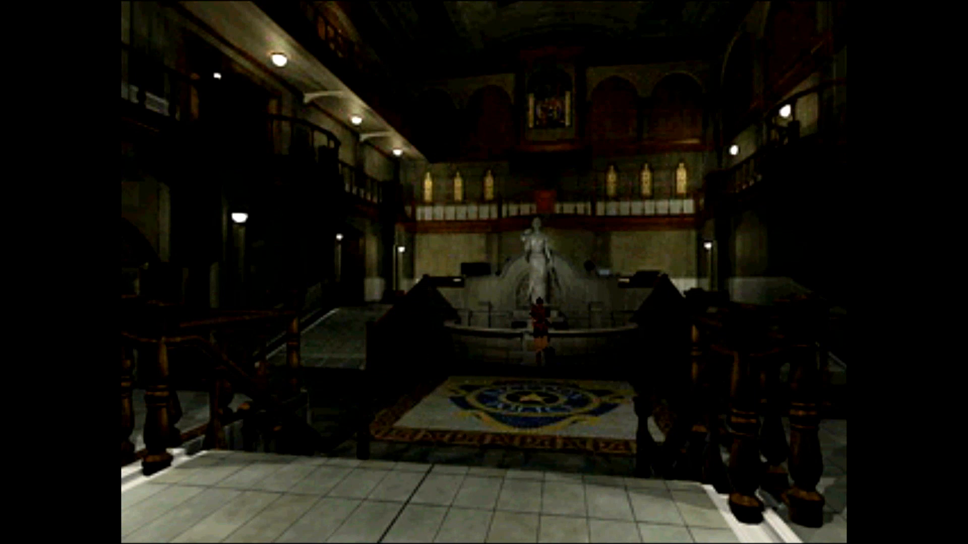
# Use the Unicorn Medal on the statue, take the spade-shaped Precinct Key and examine it
pyautogui.press('tab')
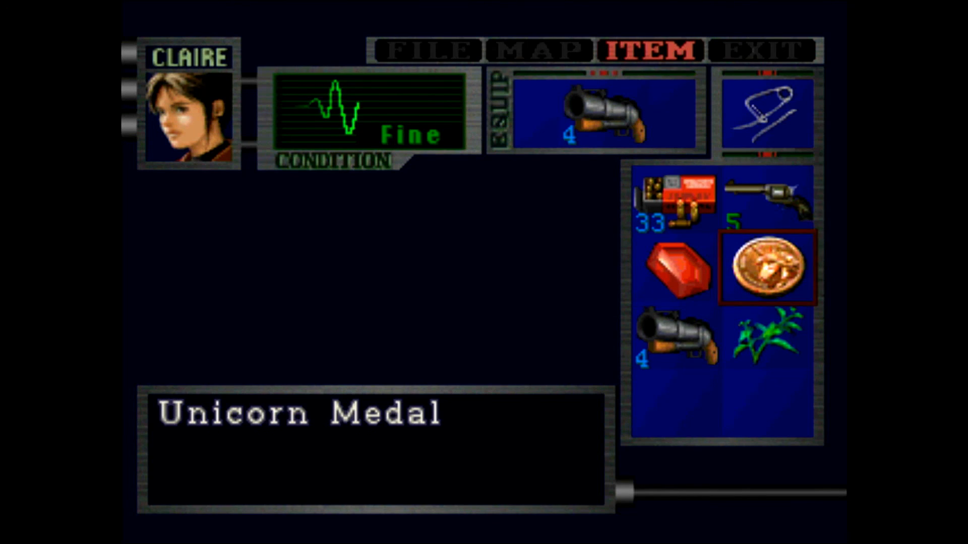
pyautogui.click(766, 268)
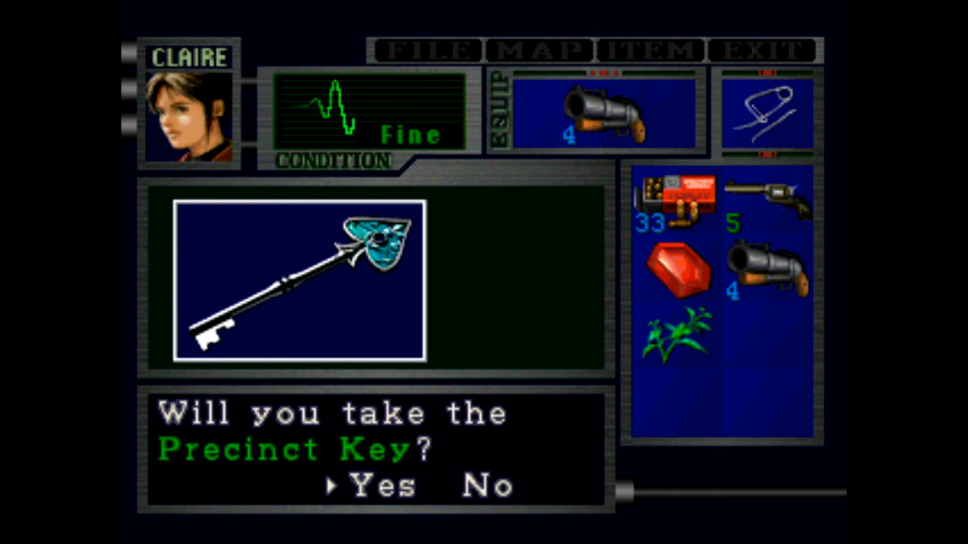
pyautogui.click(375, 485)
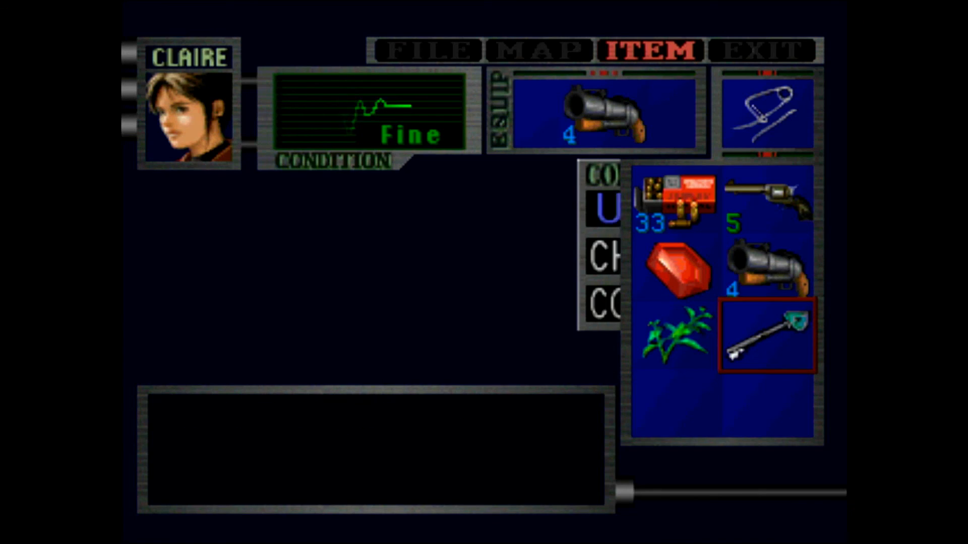
pyautogui.click(766, 336)
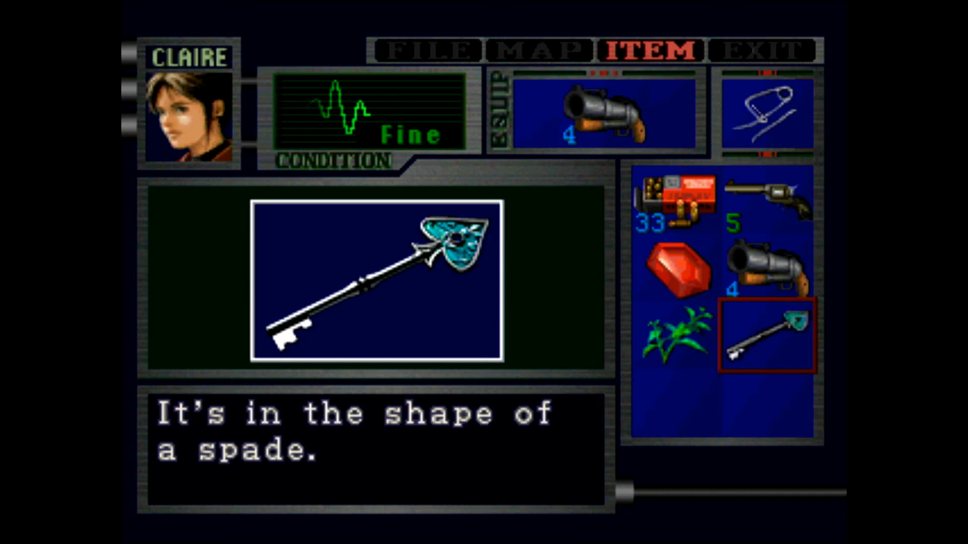